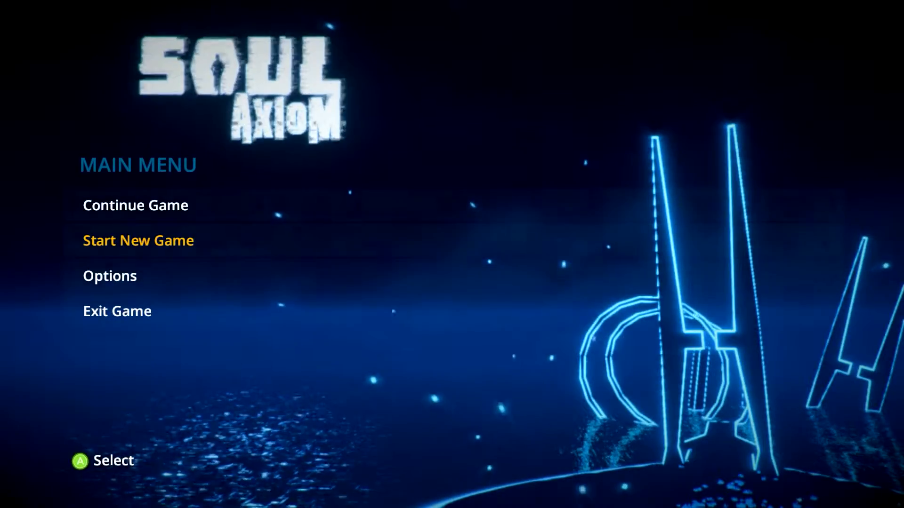
Choose Start New Game, bringing up the save-data erase warning.
left_click(138, 240)
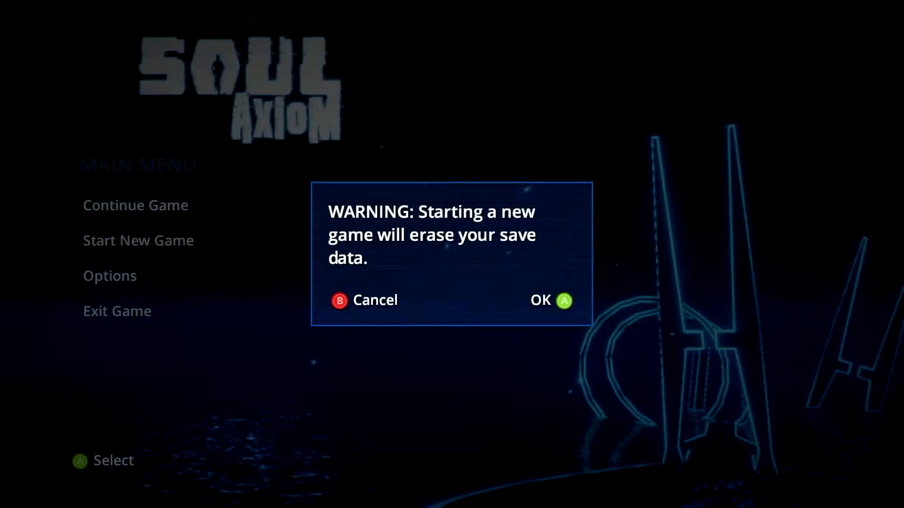